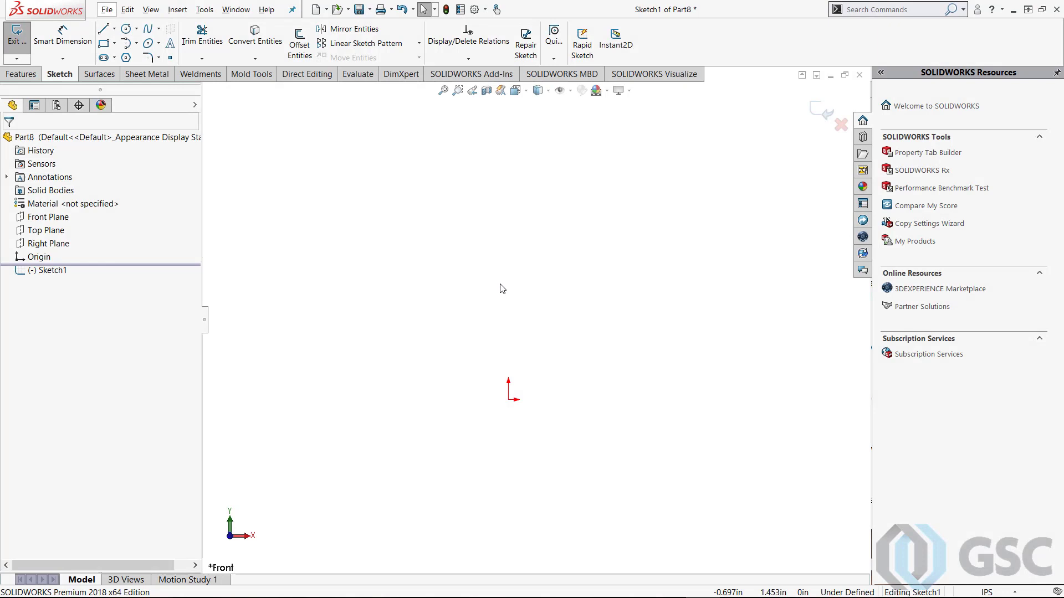
- Draw connected lines from the origin for the base, chamfer, step and slanted side, then a tangent corner arc
left_click(104, 29)
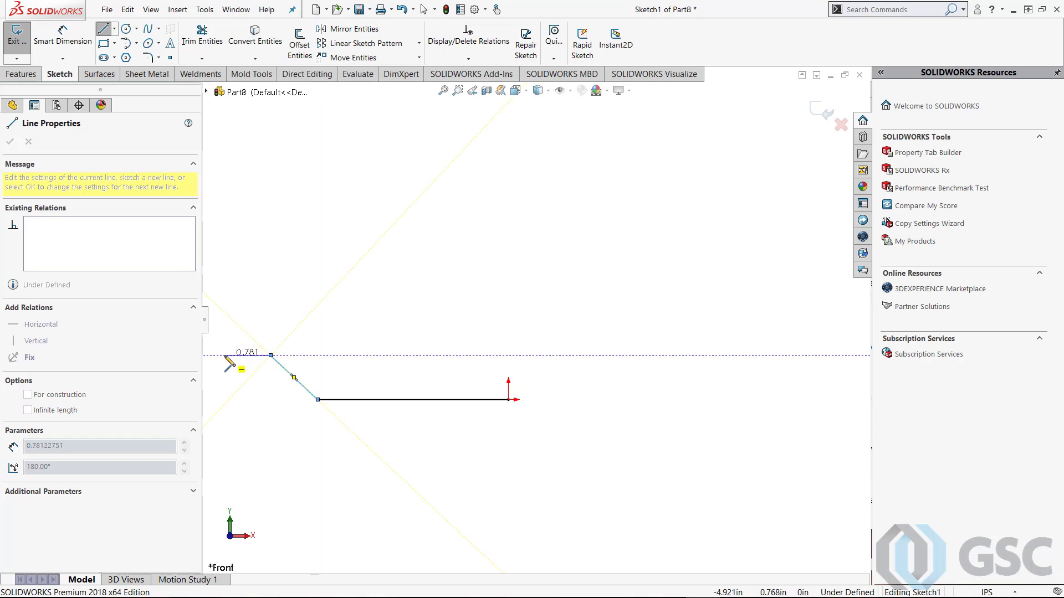
left_click_drag(229, 364, 240, 240)
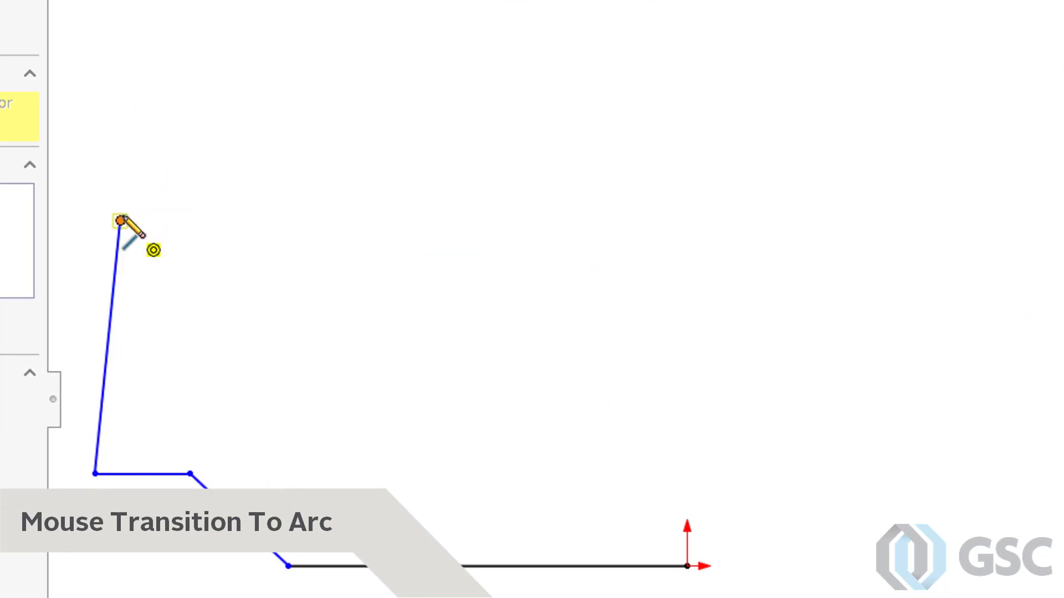
left_click_drag(122, 224, 272, 140)
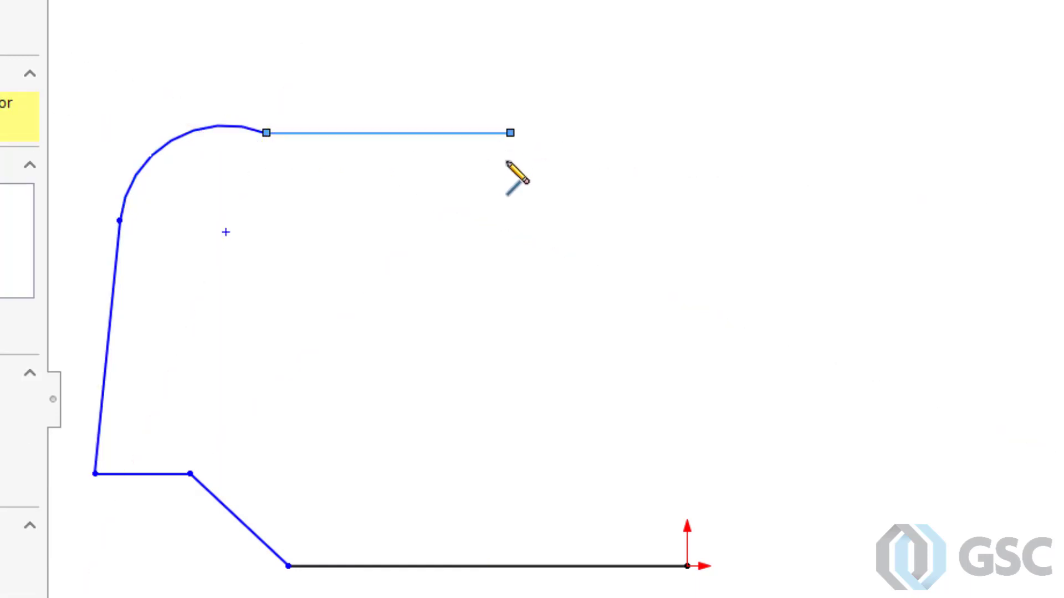
- Draw the top edge, the notch step down and the notch bottom ending above the origin
left_click_drag(512, 133, 567, 182)
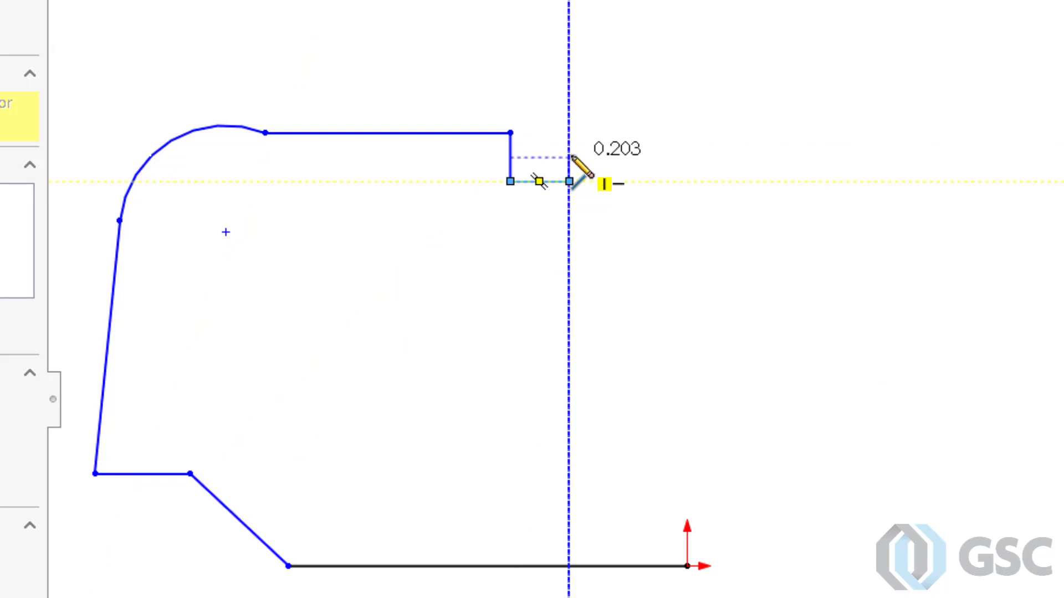
left_click_drag(540, 181, 685, 158)
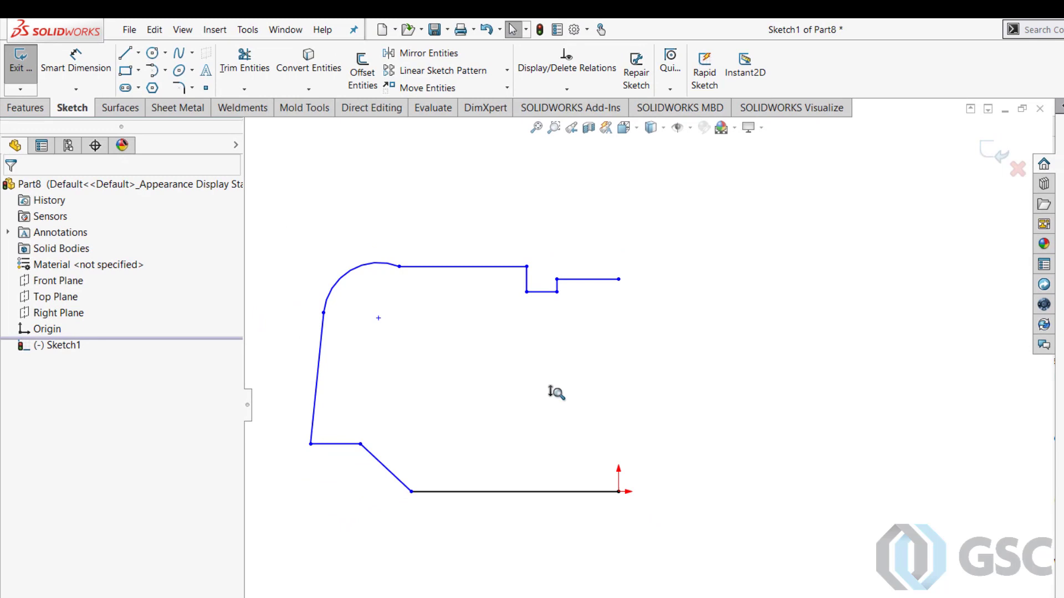
mouse_move(60, 322)
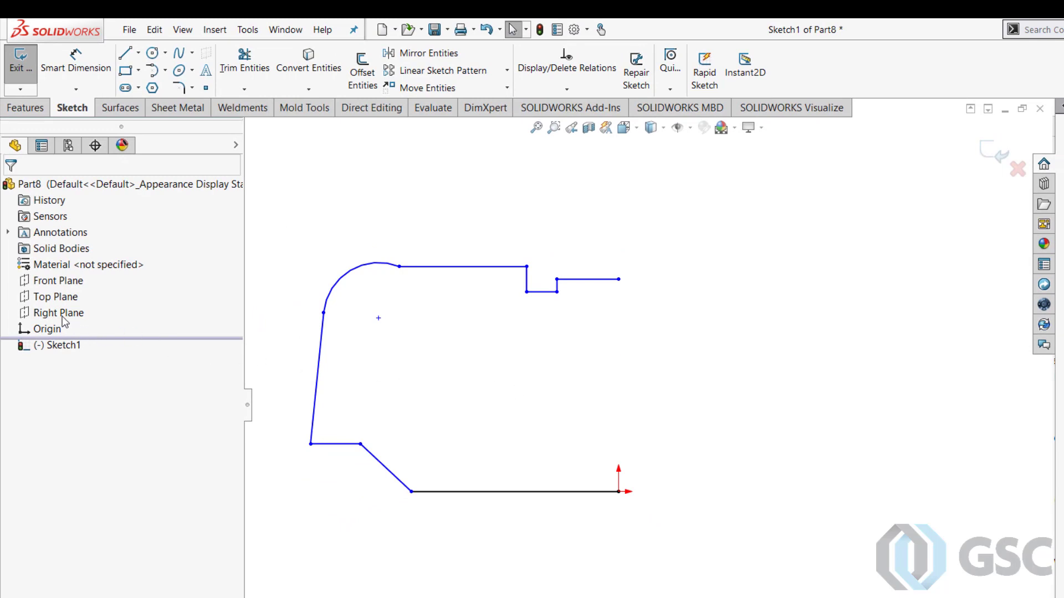
- Mirror the whole half profile about the Right Plane into a closed symmetric outline
left_click(57, 312)
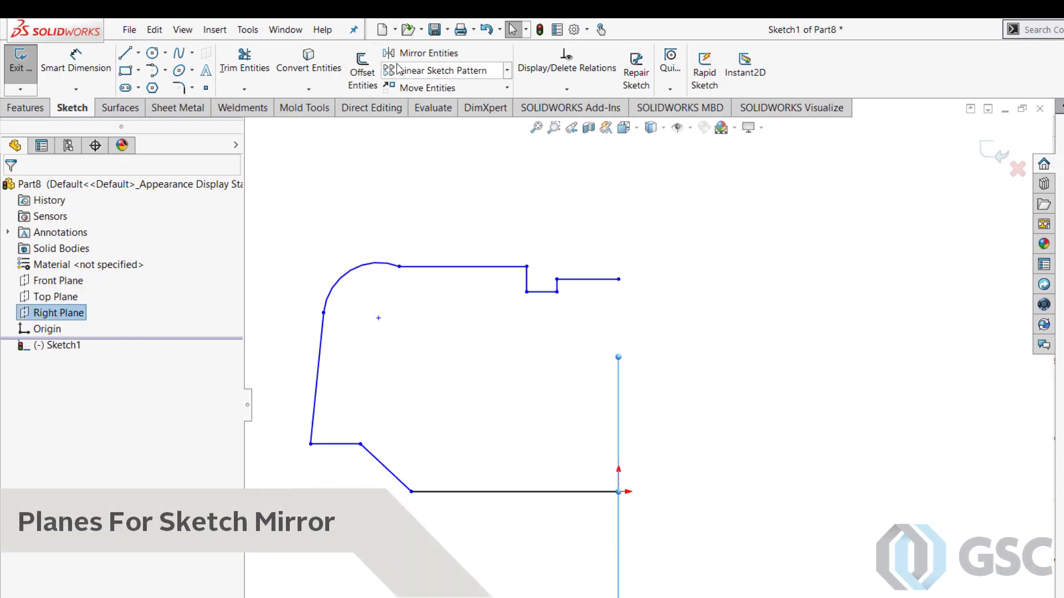
left_click(423, 52)
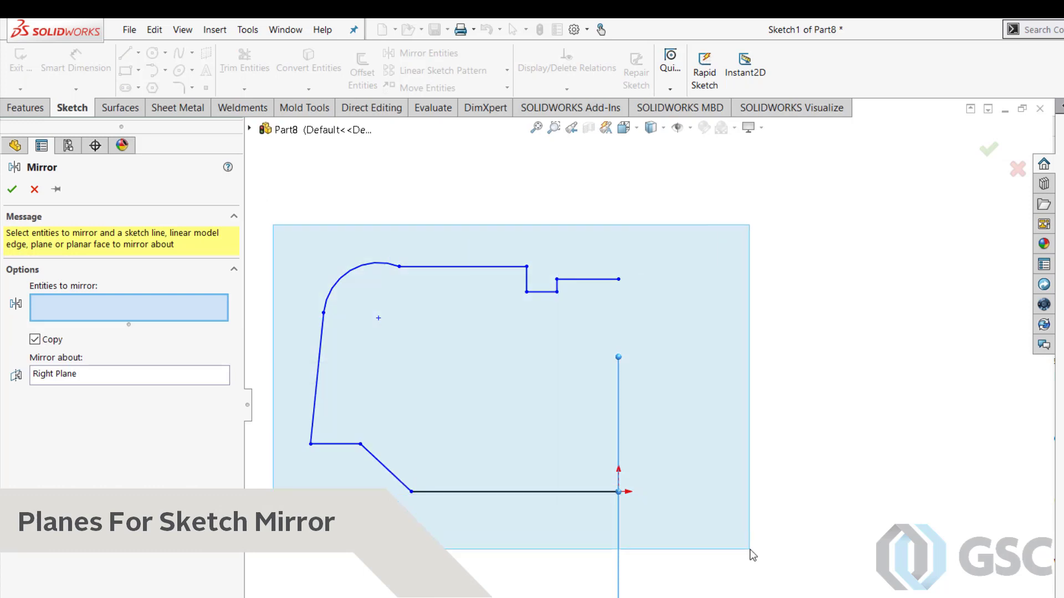
left_click(13, 189)
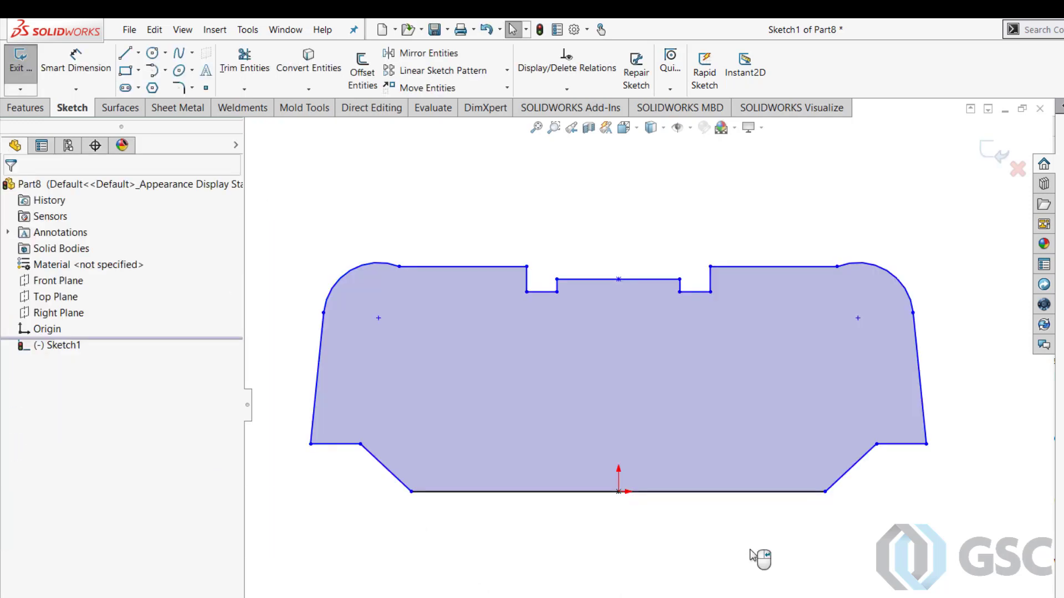
mouse_move(464, 410)
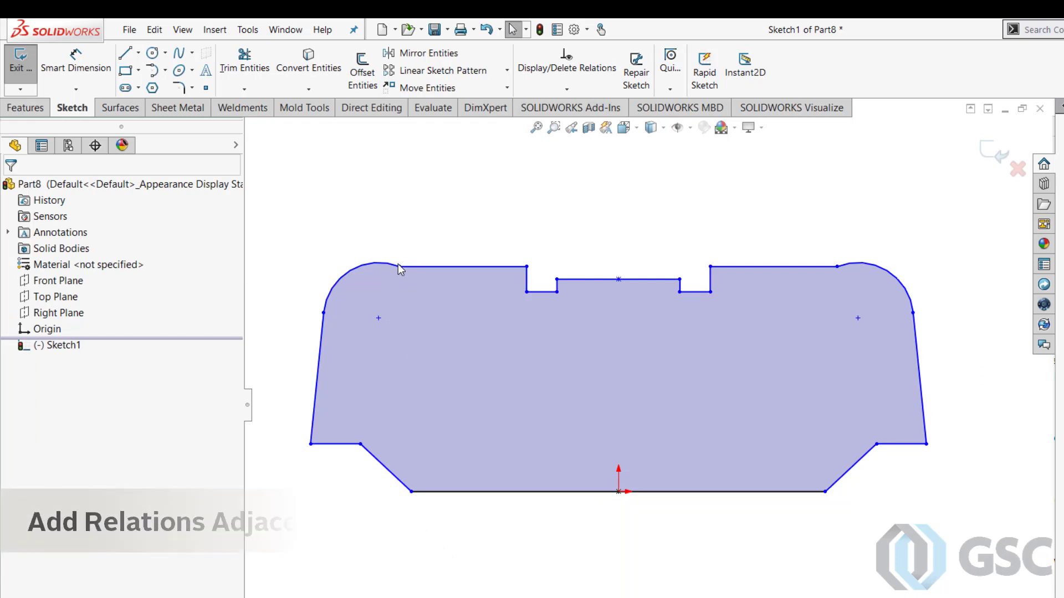
- Add a tangent relation on the corner arc, then dimension the left side 1.500 and the corner radius R.750
left_click(399, 266)
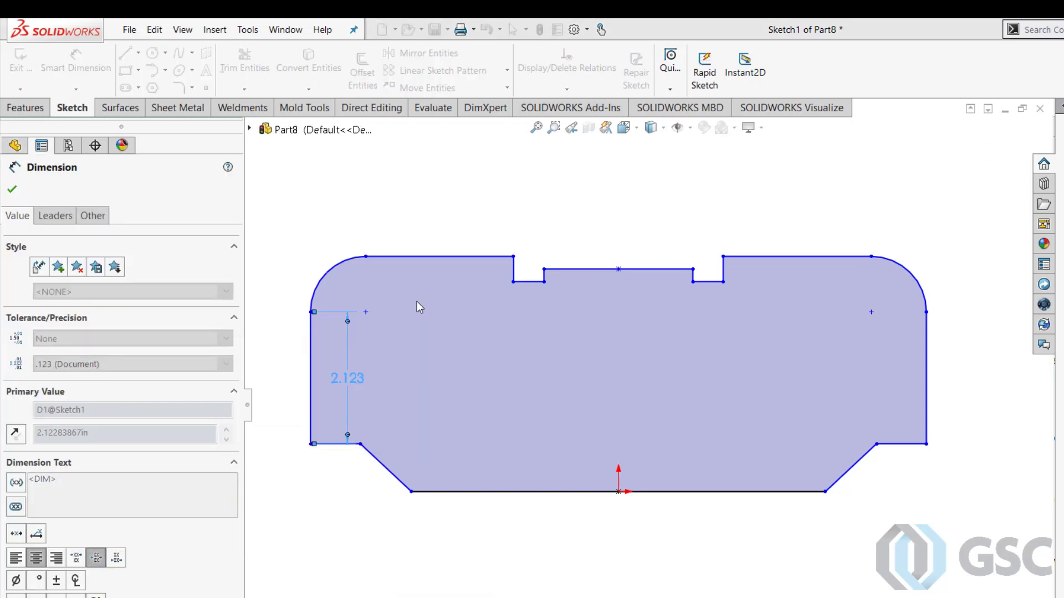
left_click(336, 288)
type(".75")
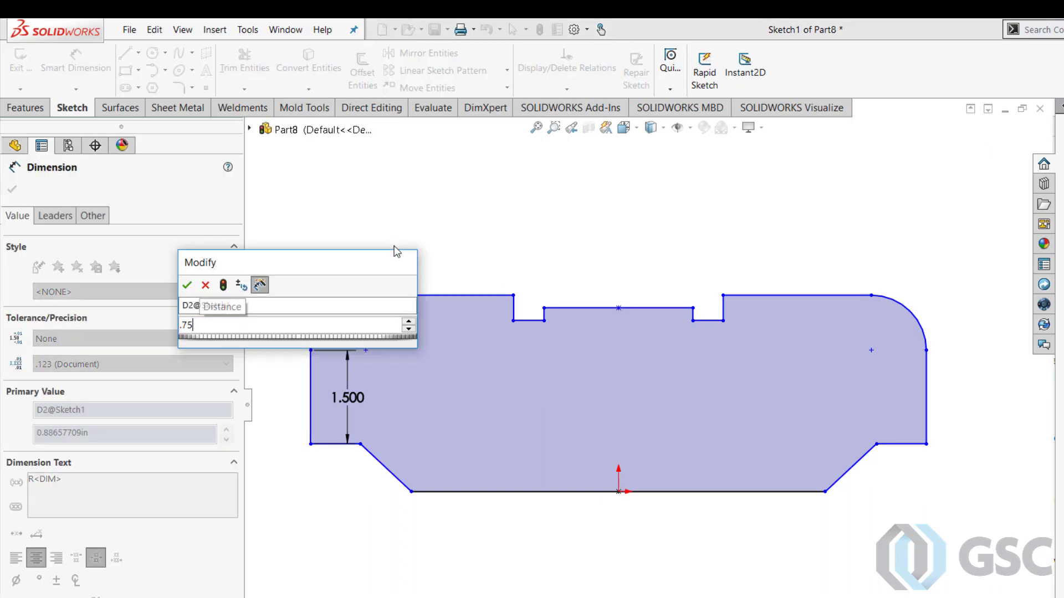
left_click(187, 286)
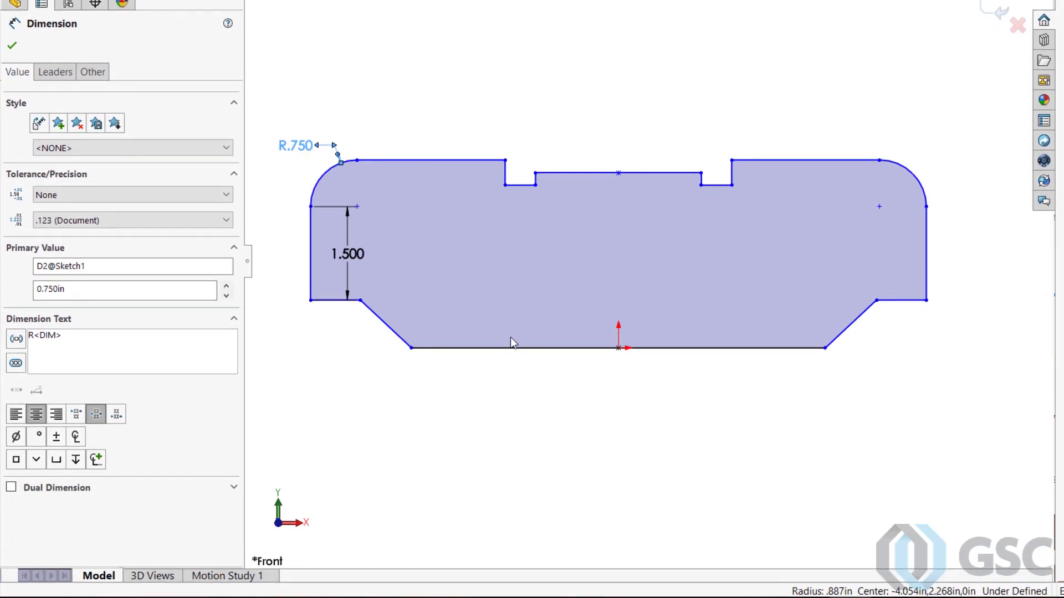
- Dimension the angle between the lower left edge and the chamfer as 80.00°
left_click(514, 347)
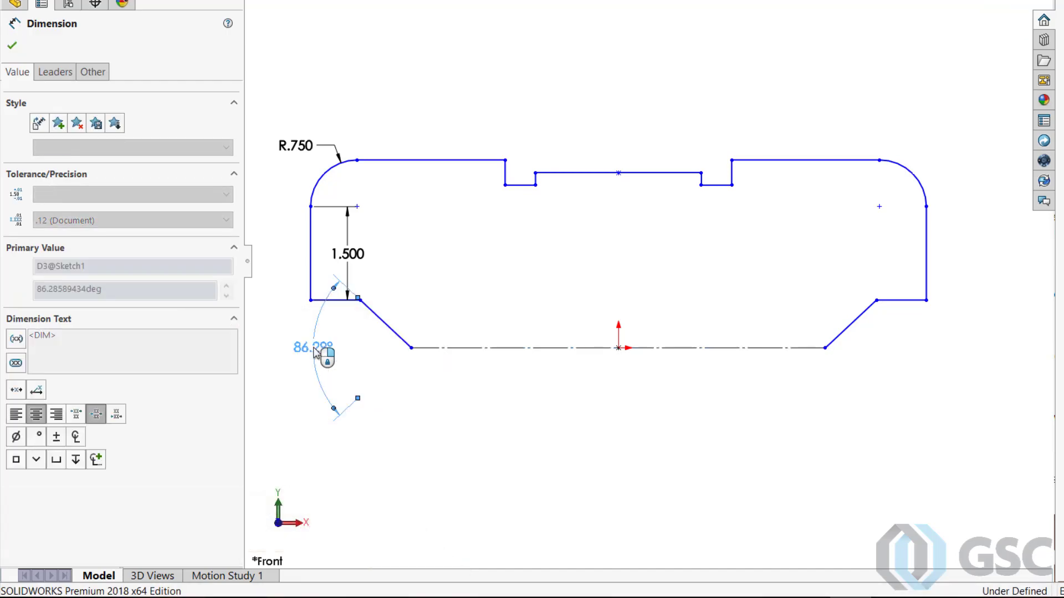
type("80.00deg")
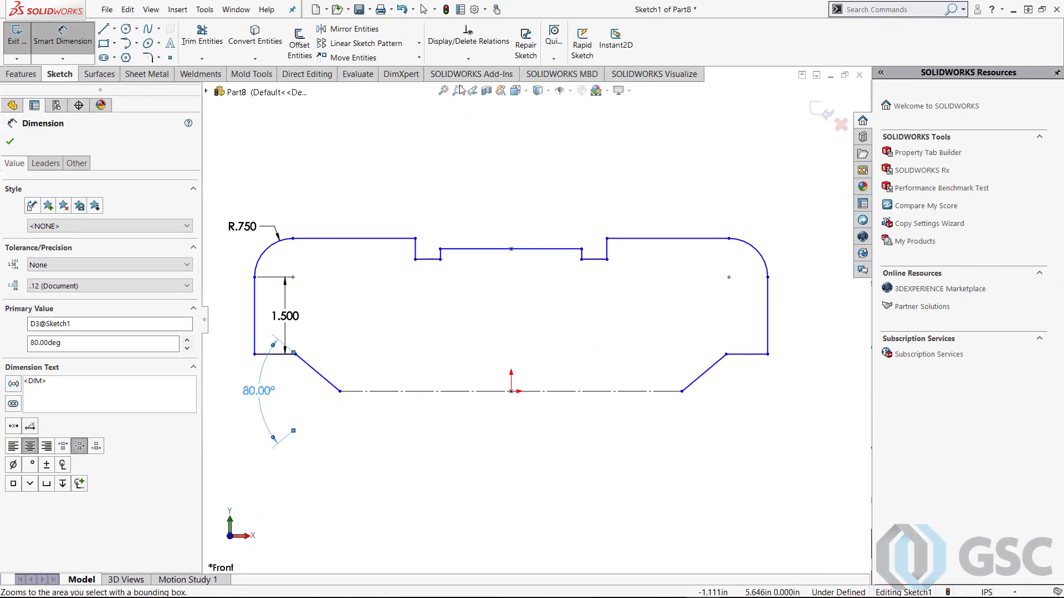
left_click(467, 58)
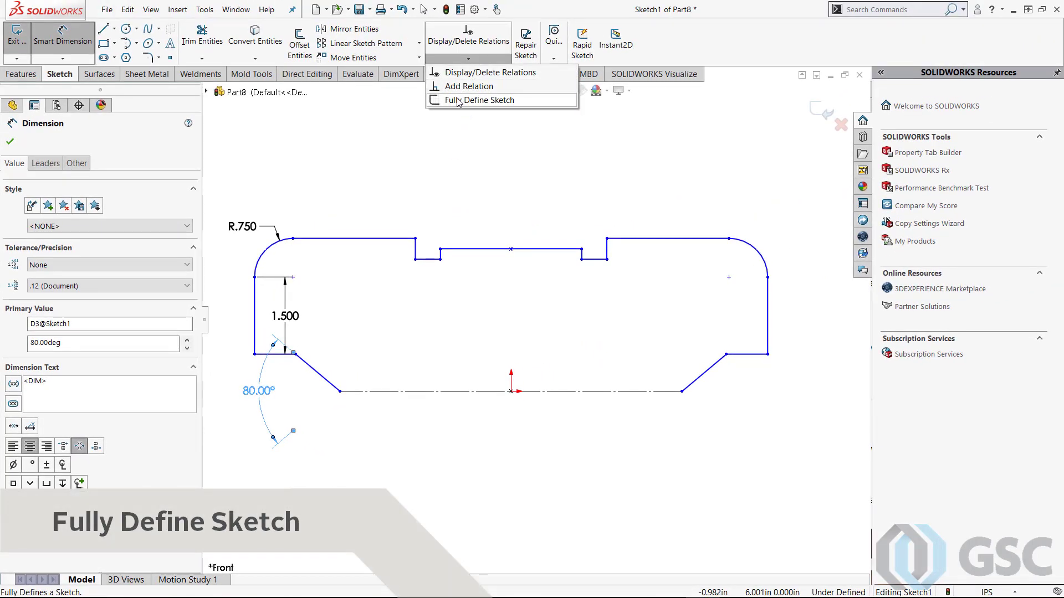
- Fully Define Sketch with baseline dimensions from the origin, vertical dimensions placed right of the sketch
left_click(478, 100)
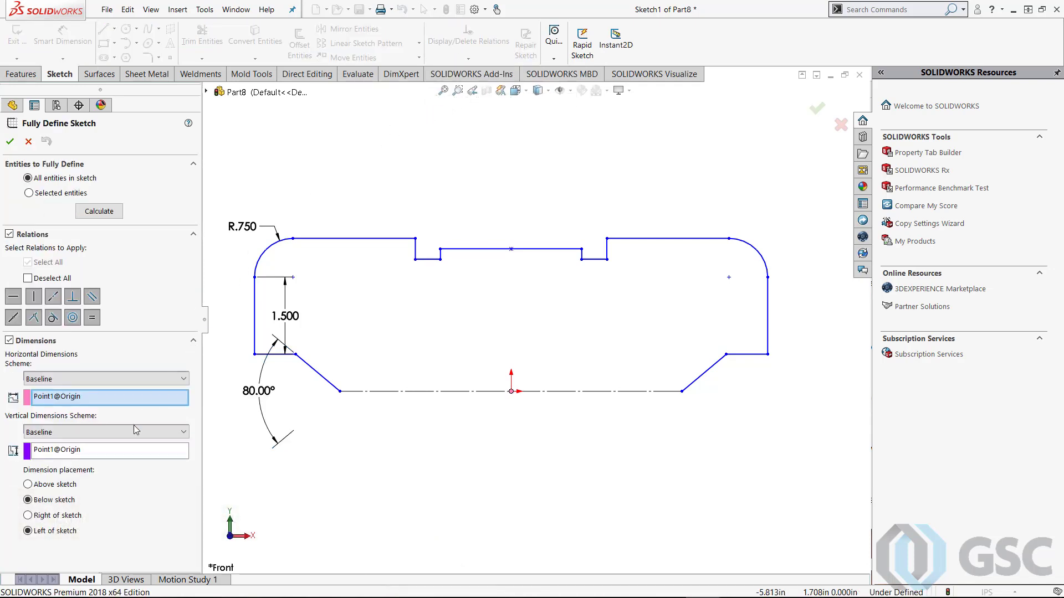
left_click(27, 515)
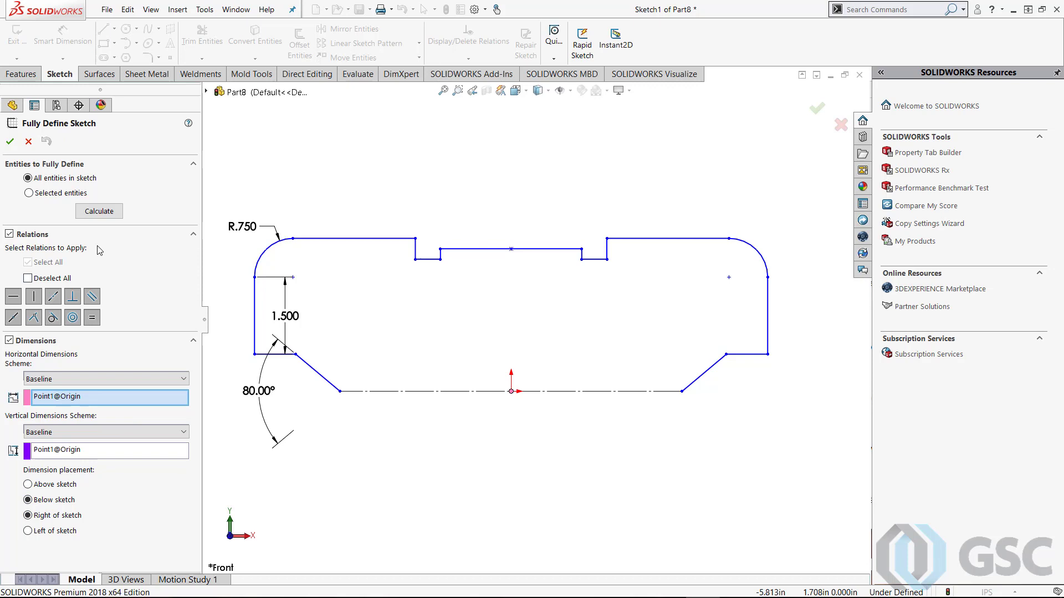
left_click(98, 210)
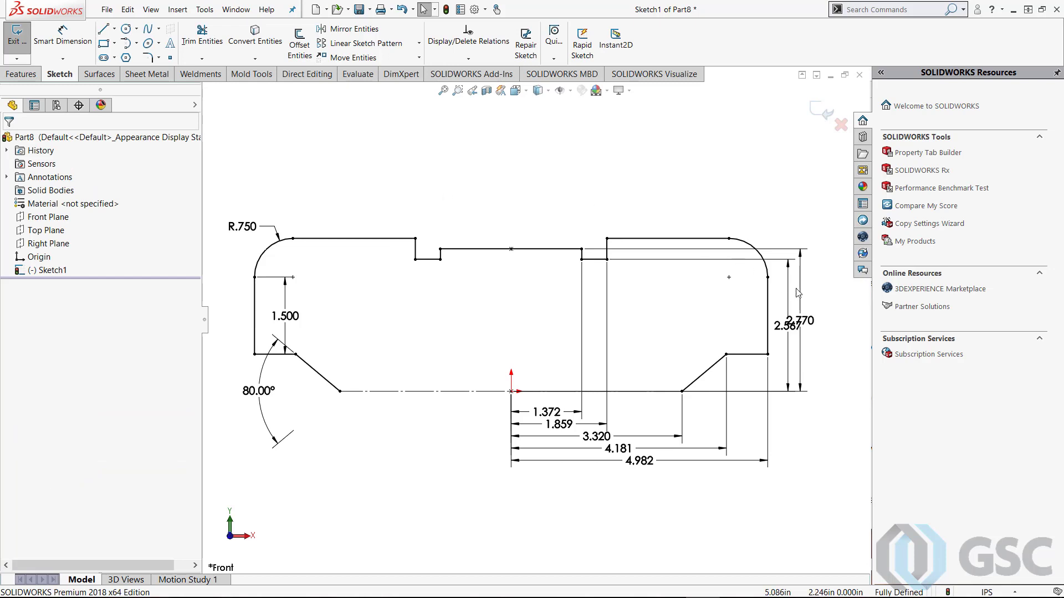
- Reattach the 1.500 side dimension to the top edge so it becomes a 2.972 overall height
left_click(800, 319)
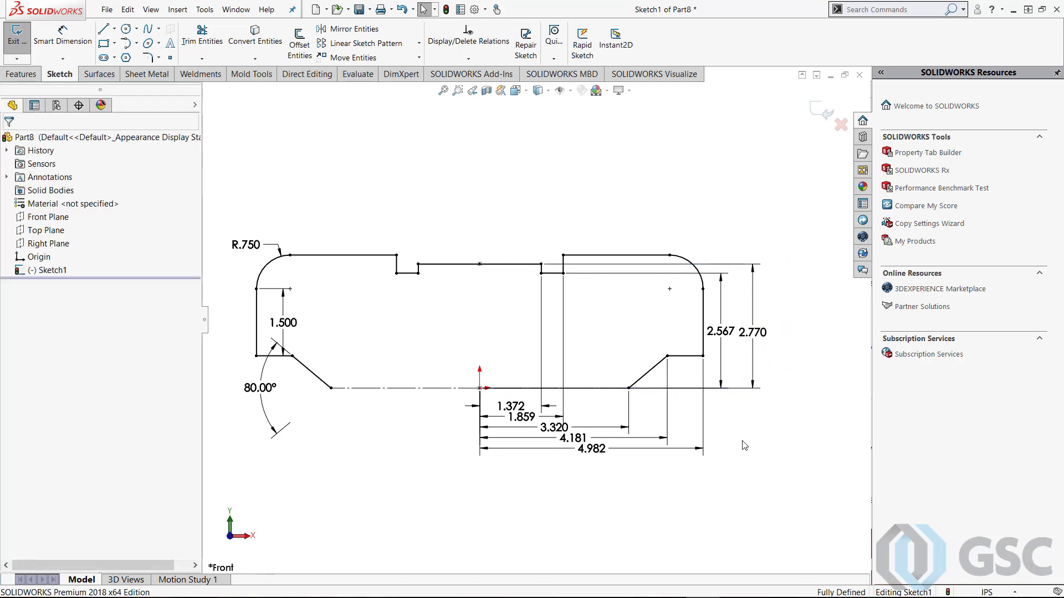
left_click(284, 324)
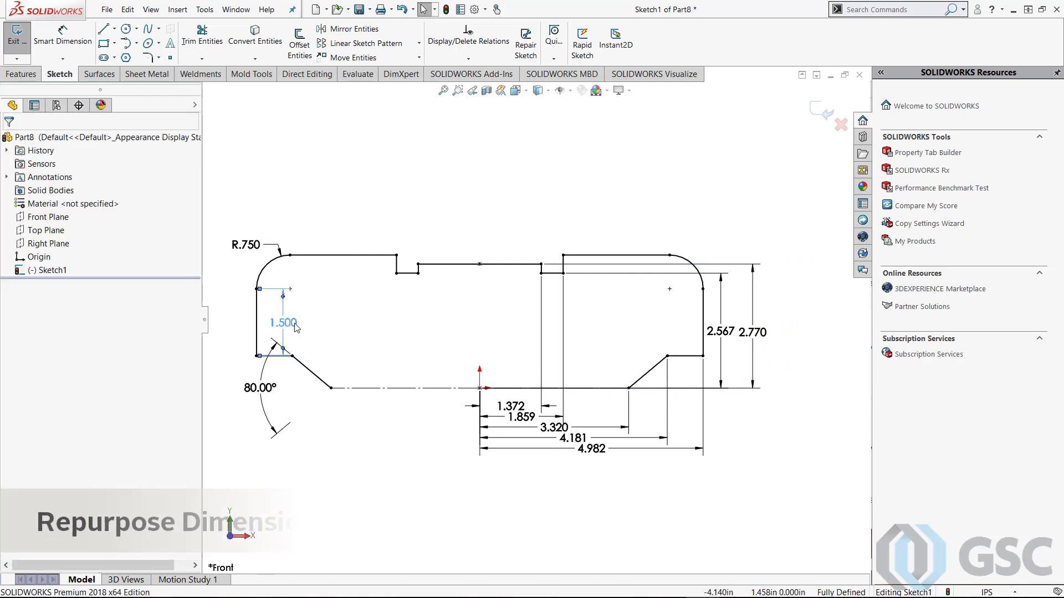
left_click(285, 324)
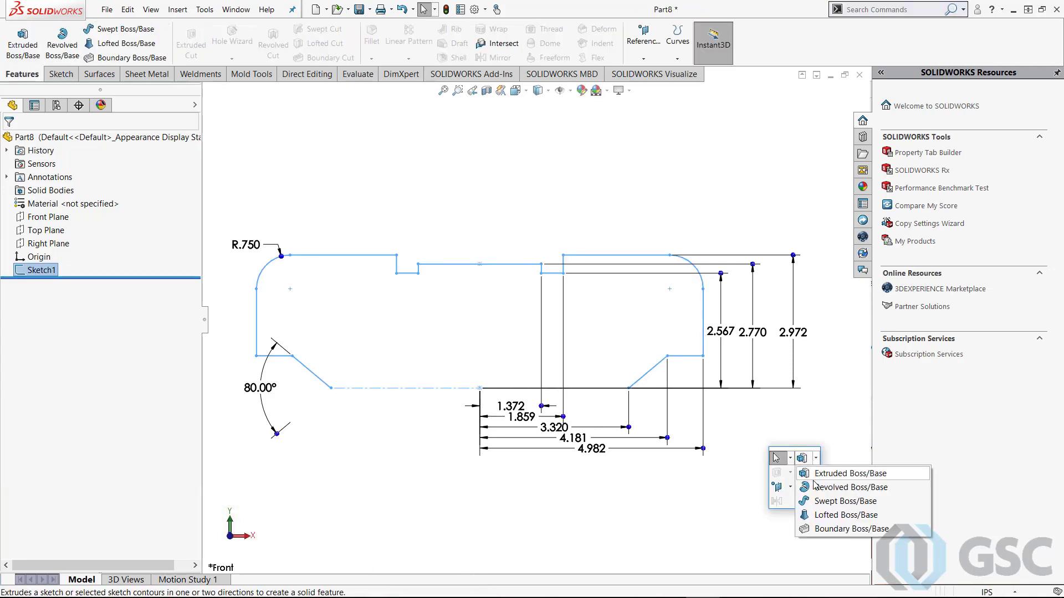
- Start a Revolved Boss/Base from Sketch1, bringing up the close-sketch prompt
left_click(849, 488)
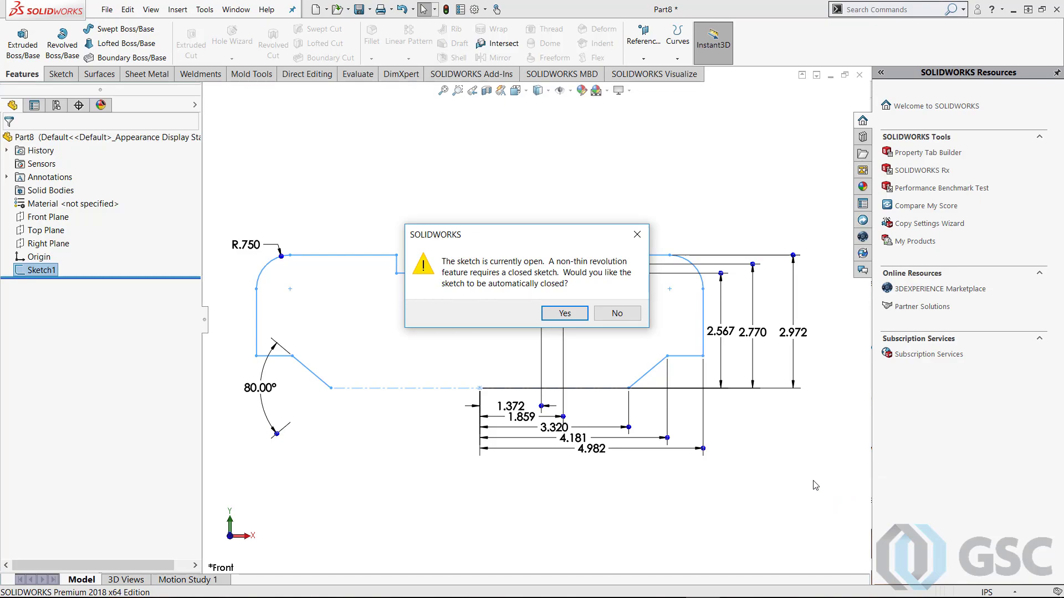